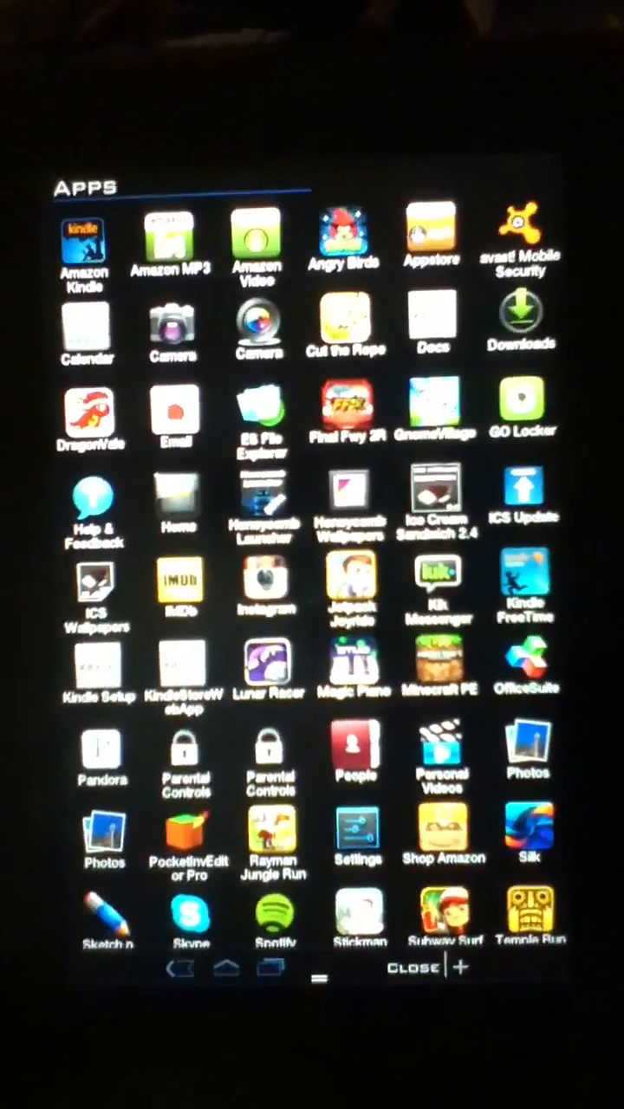
scroll(down, 3)
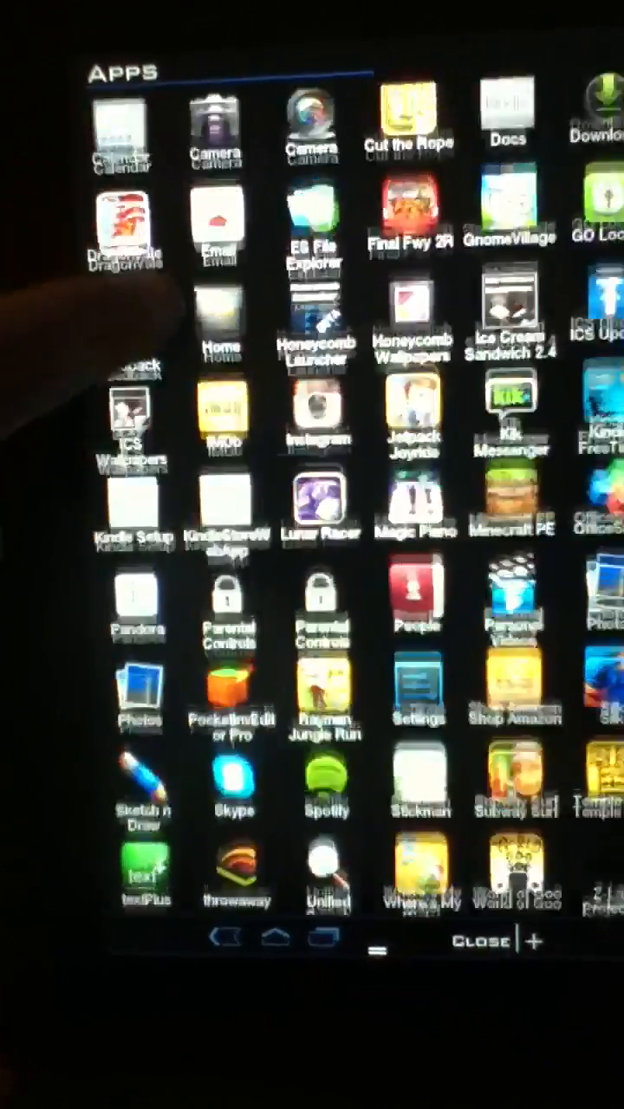
scroll(down, 3)
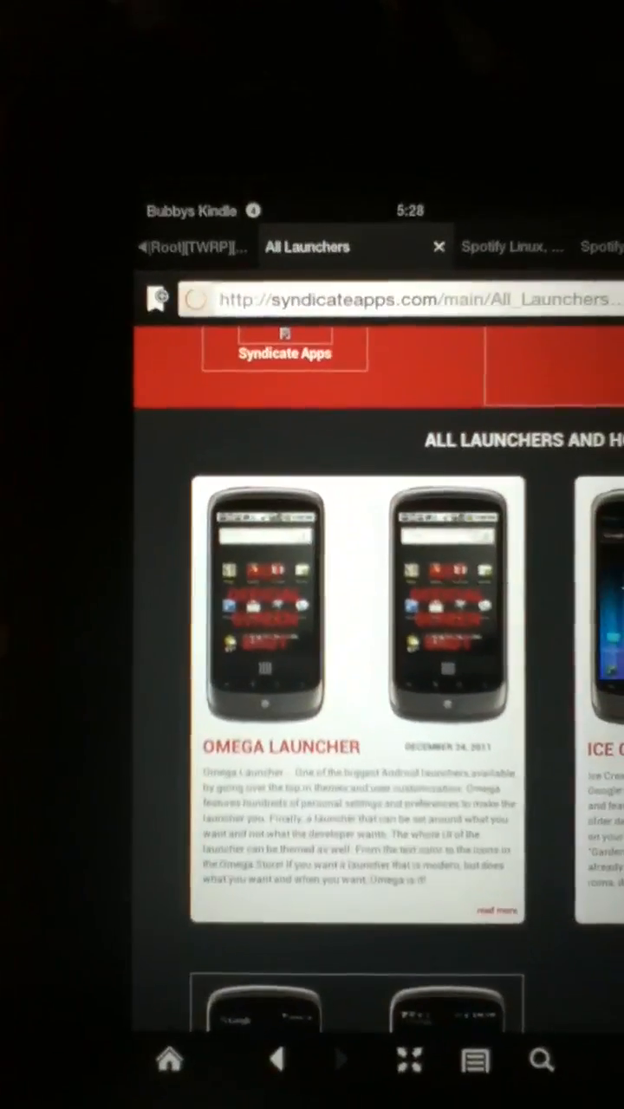
scroll(down, 3)
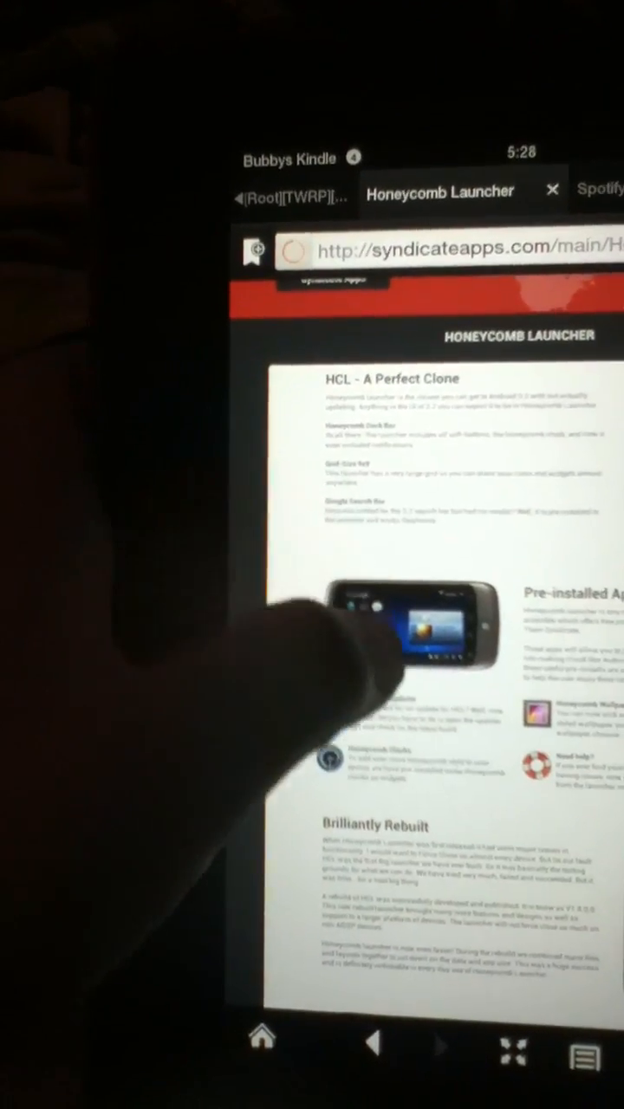
scroll(down, 3)
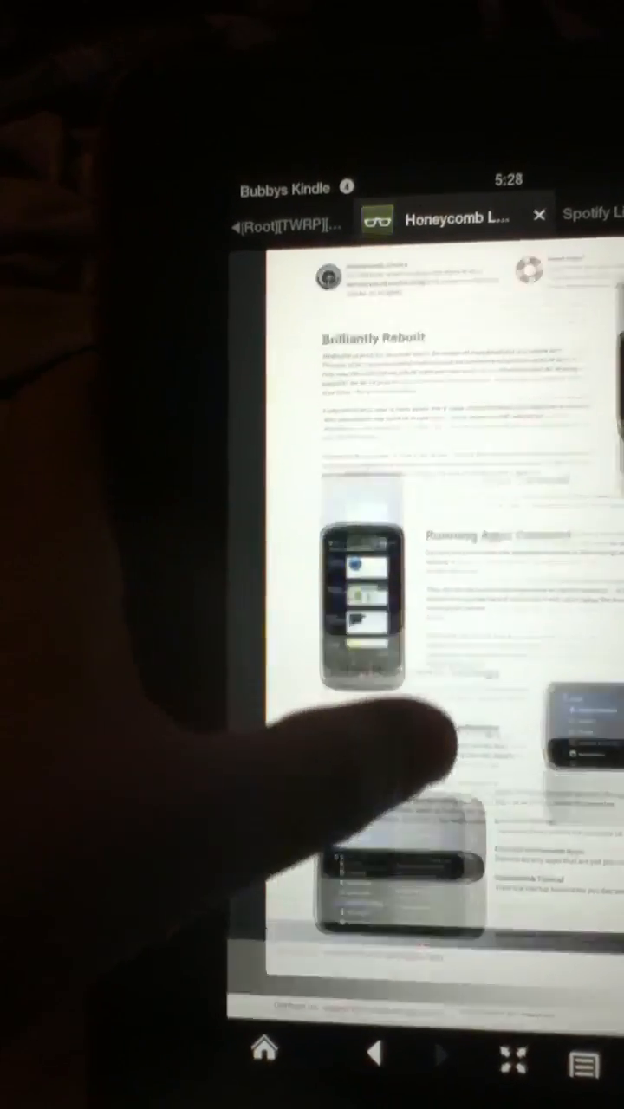